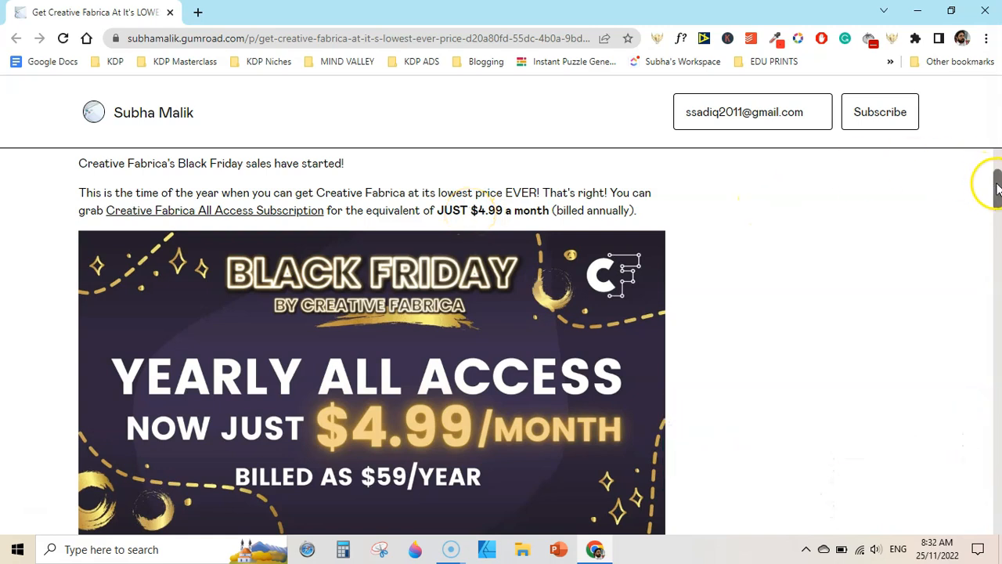
Scroll past the Black Friday banner to the benefits list and 'Take Me To Creative Fabrica' button
scroll(down, 3)
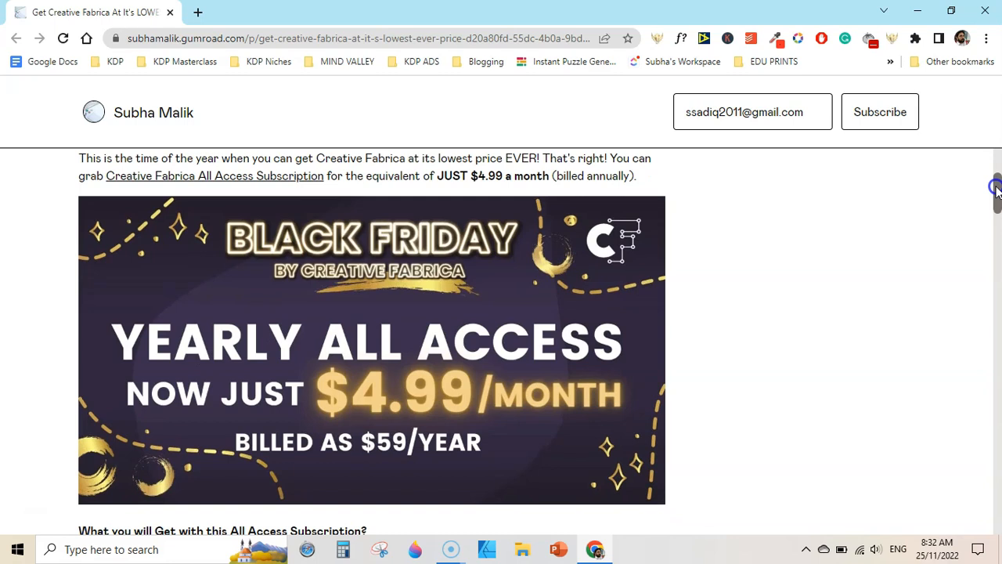
scroll(down, 3)
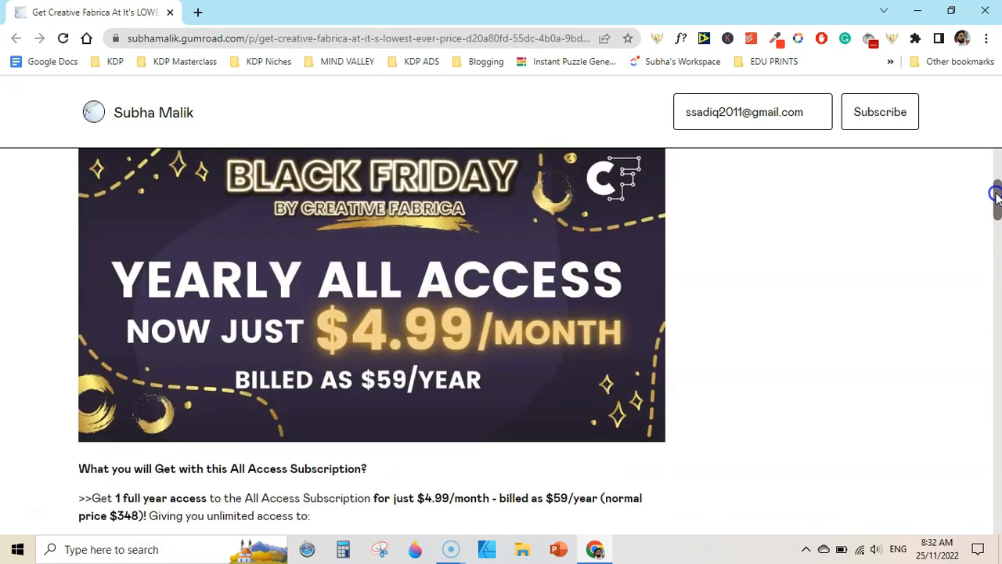
scroll(down, 3)
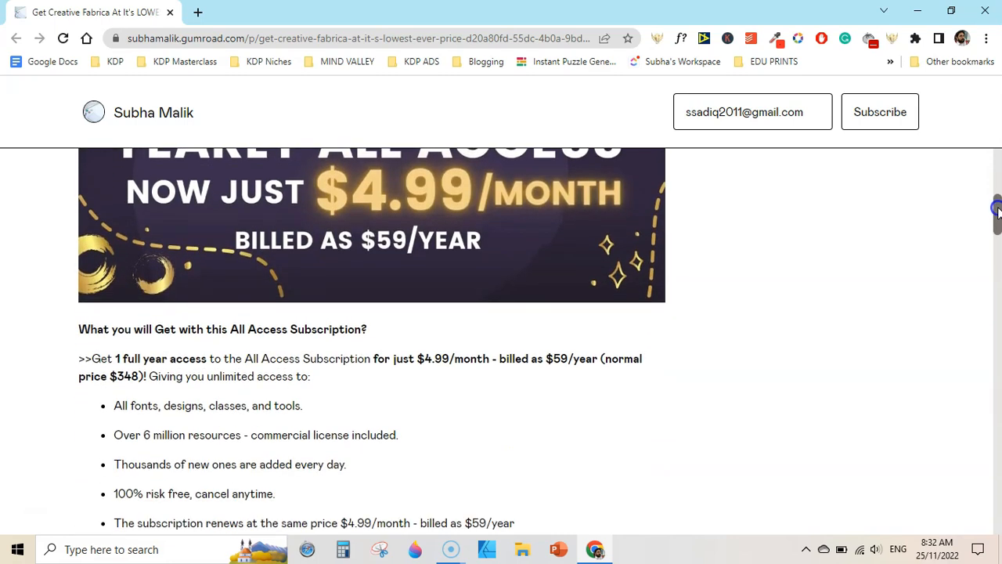
scroll(down, 3)
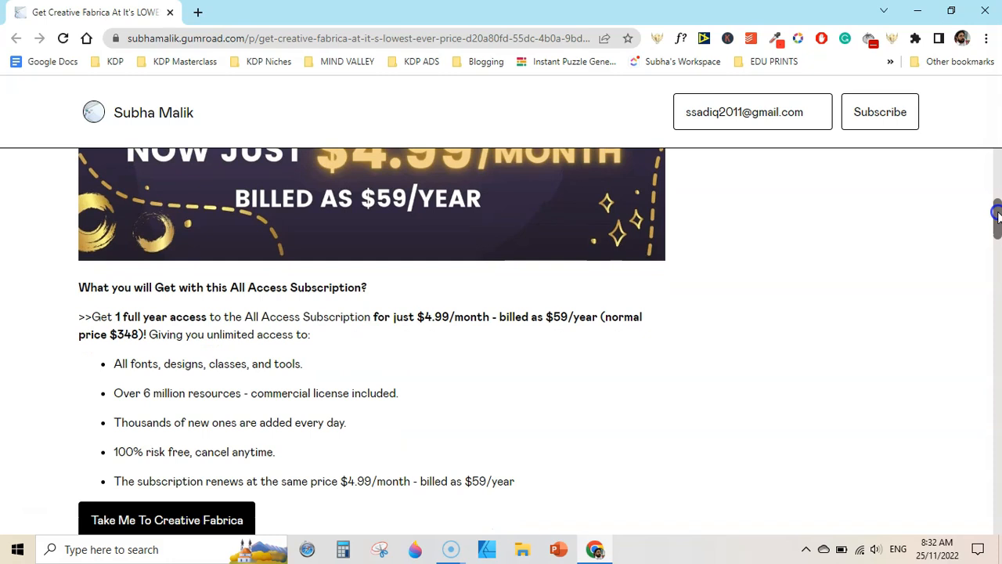
scroll(down, 3)
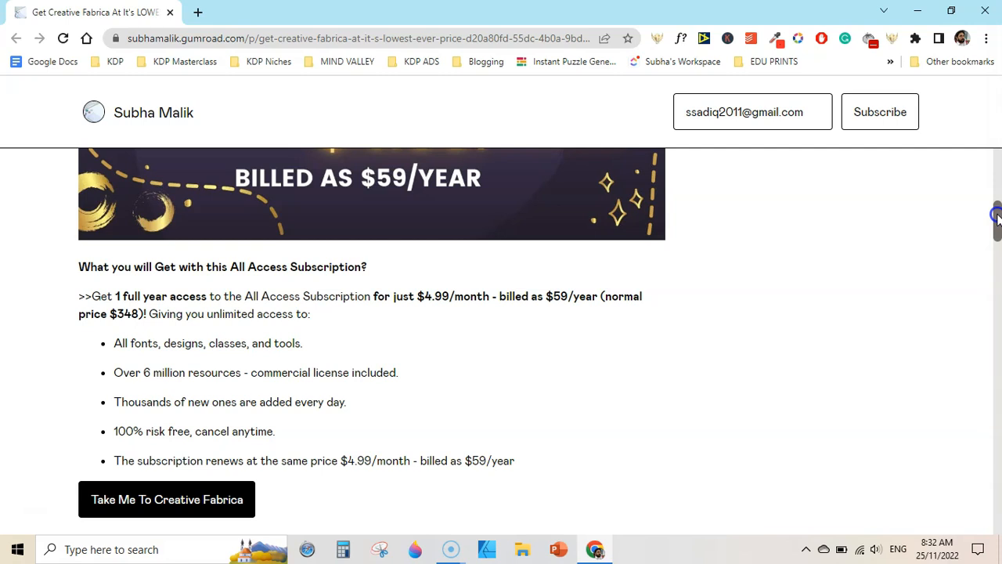
scroll(down, 3)
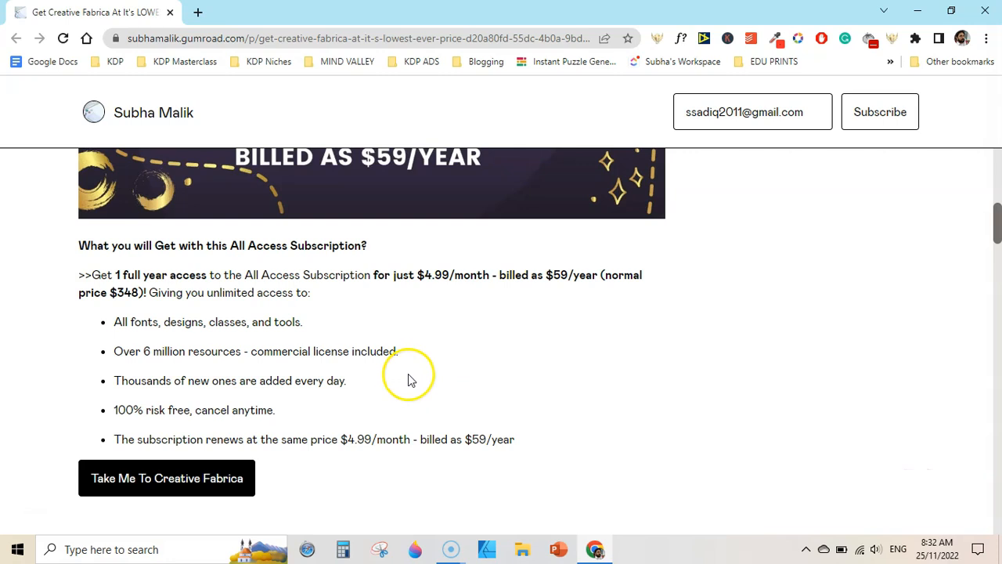
mouse_move(484, 383)
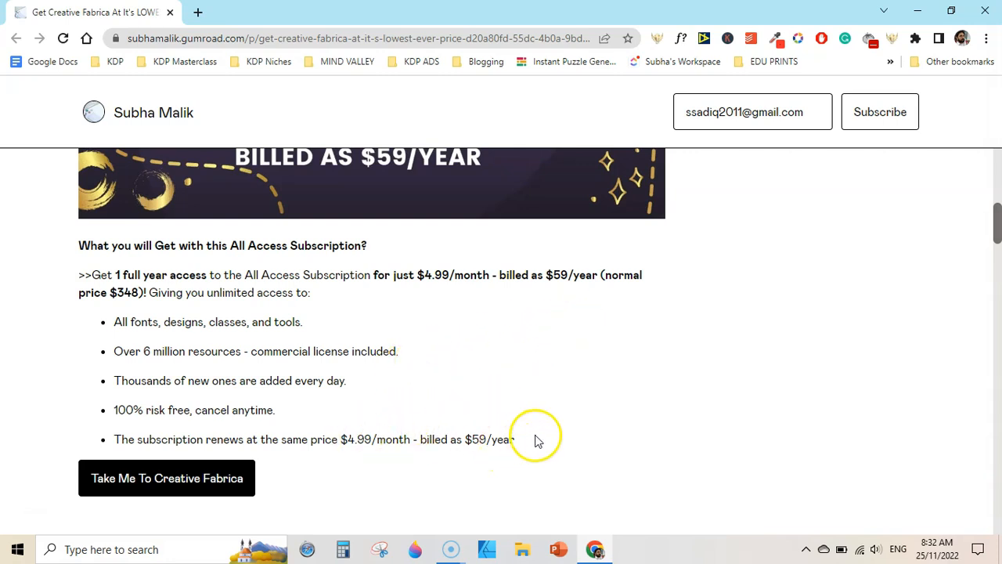
mouse_move(345, 440)
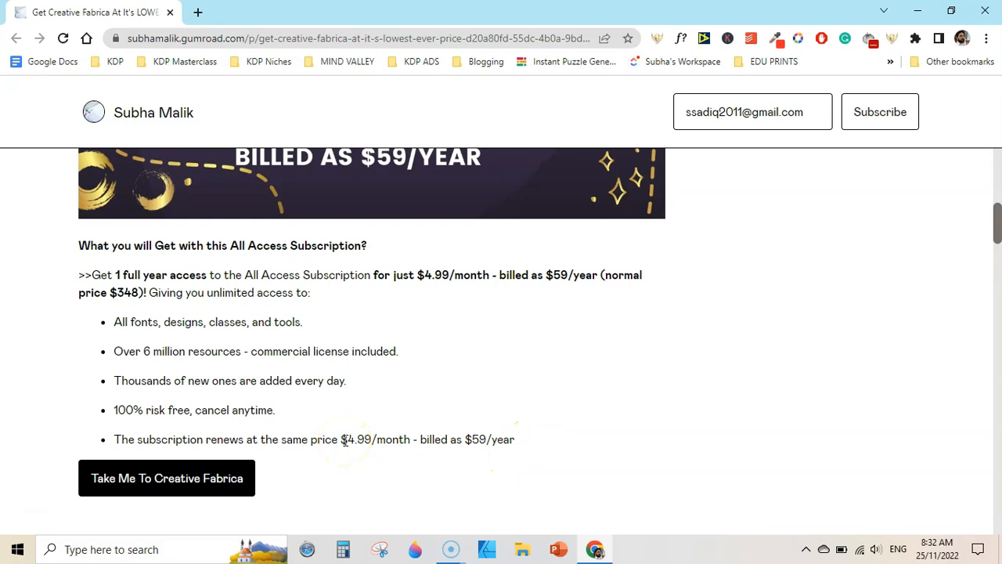
mouse_move(995, 217)
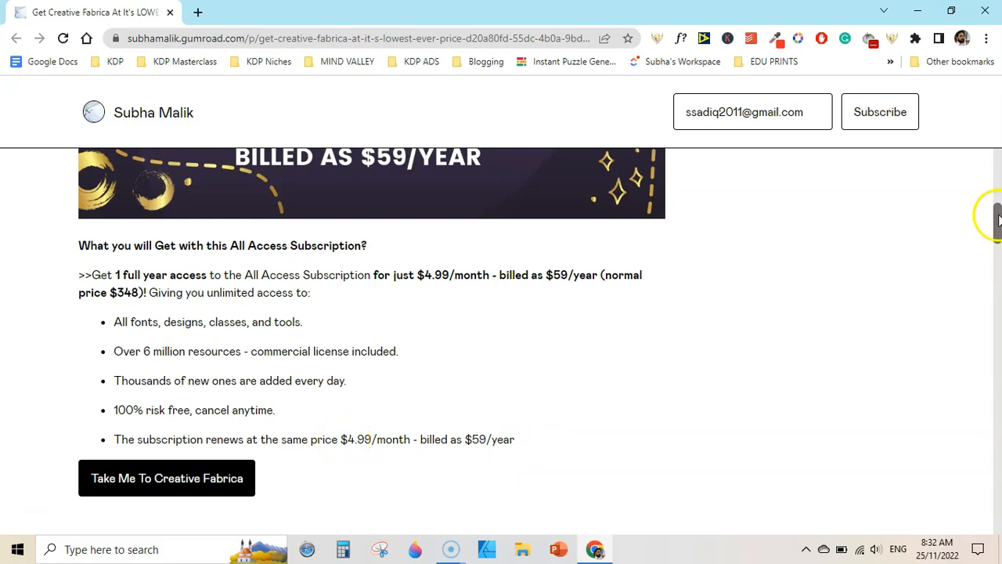
Scroll down to the extra-year All Access deal at $3.99/month and its deal terms
scroll(down, 3)
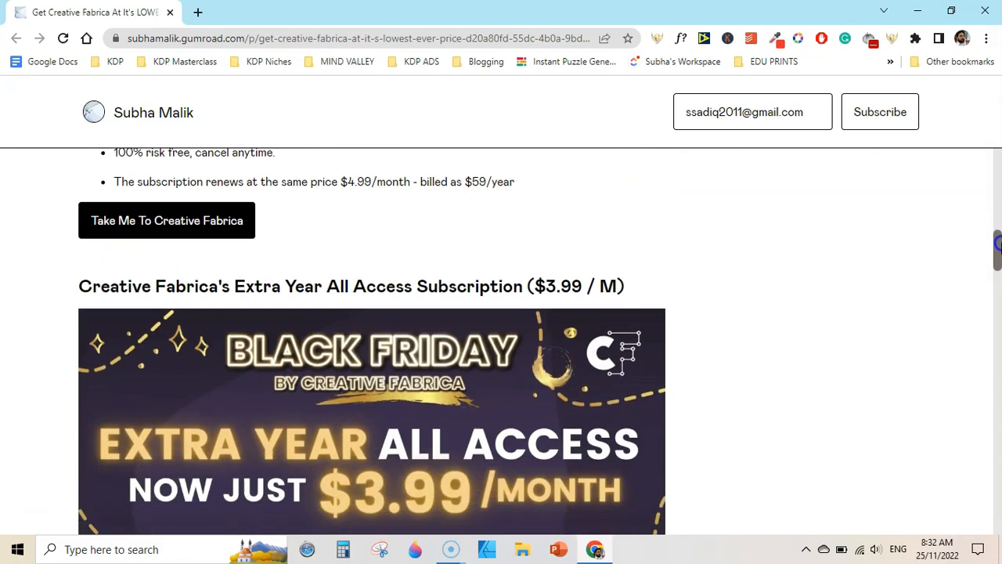
scroll(down, 3)
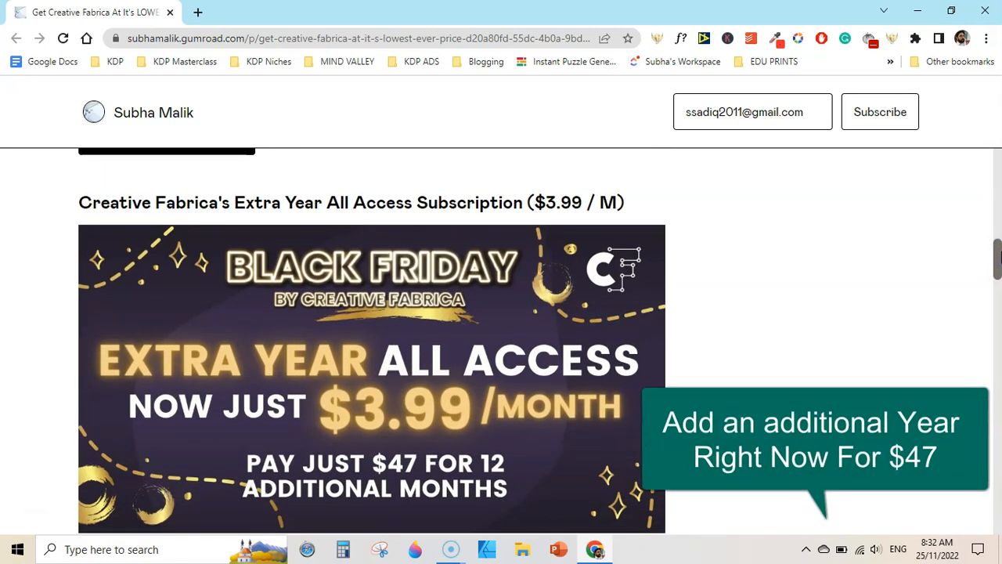
scroll(down, 3)
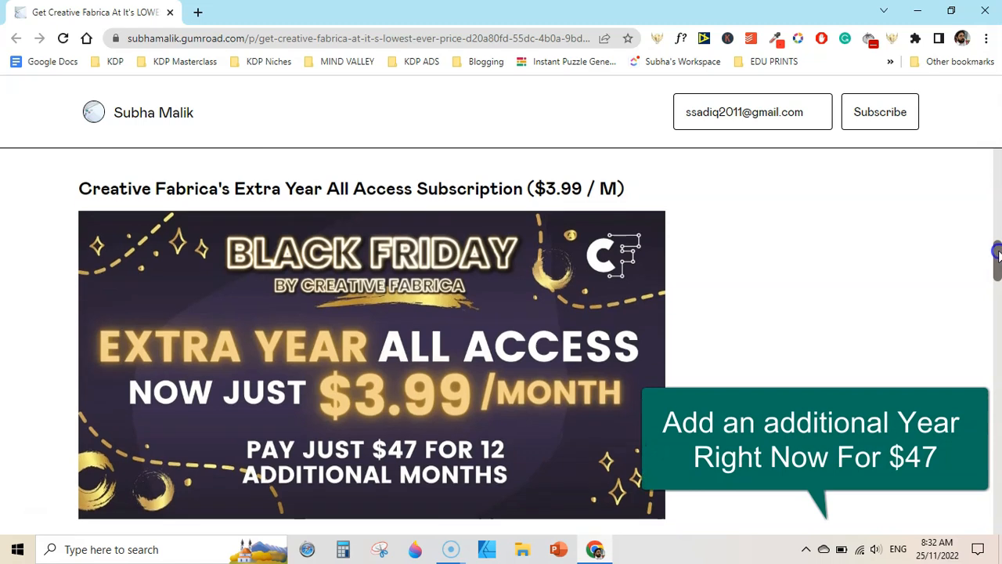
scroll(down, 3)
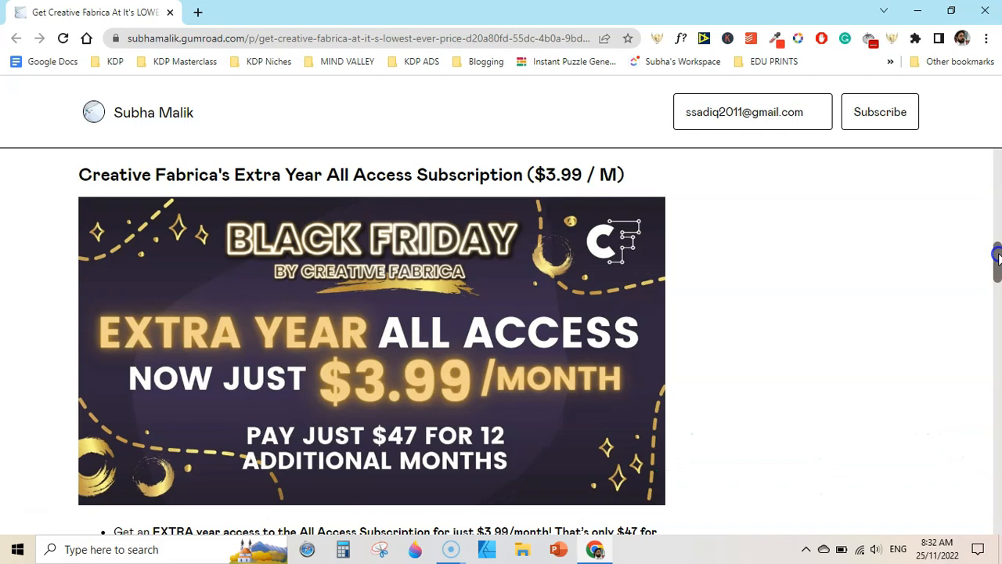
scroll(down, 3)
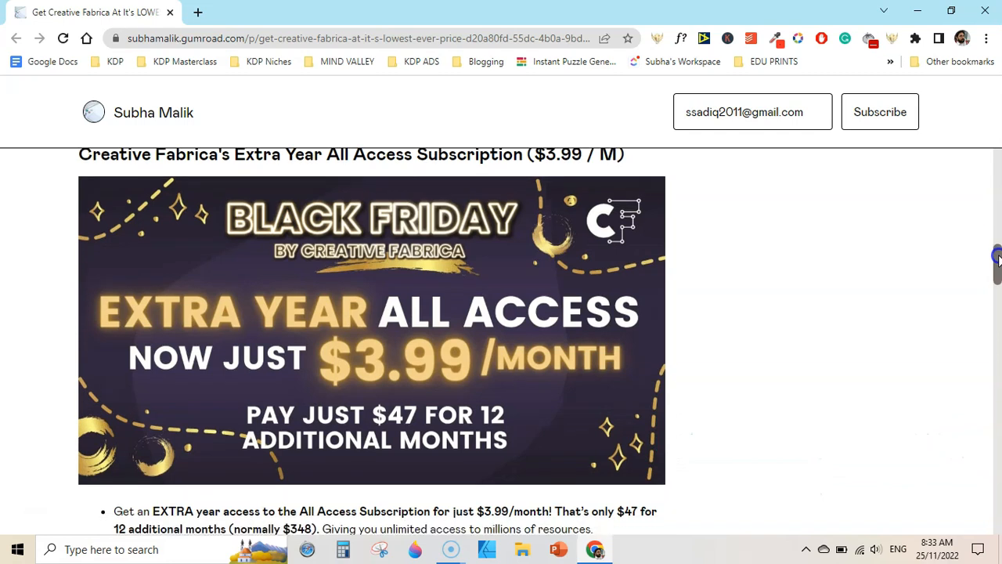
scroll(down, 3)
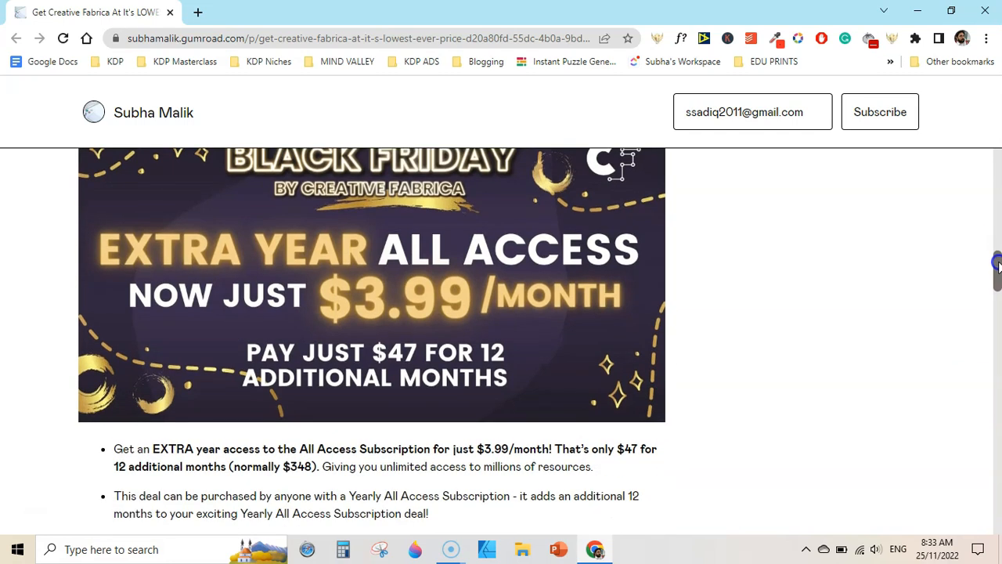
scroll(down, 3)
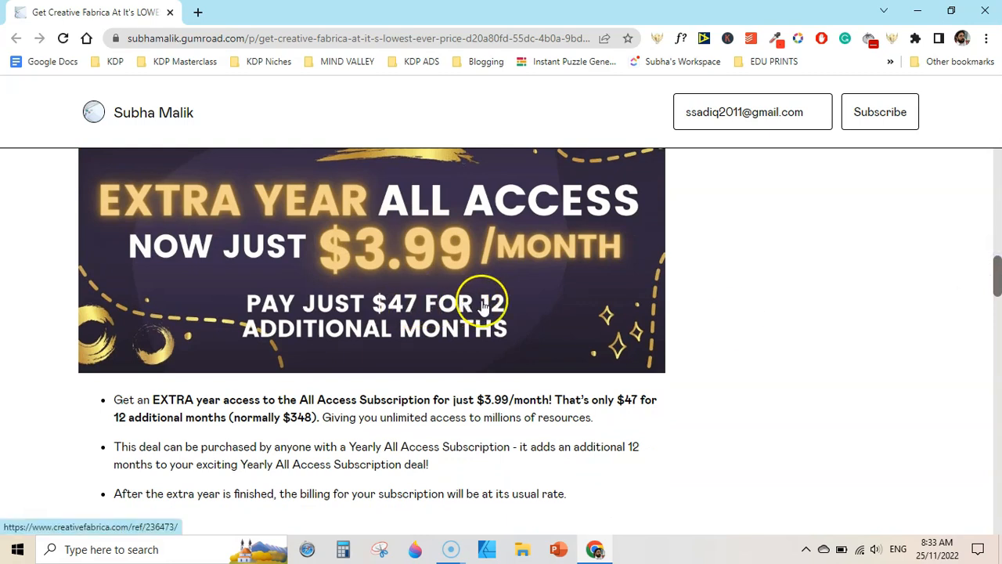
mouse_move(395, 265)
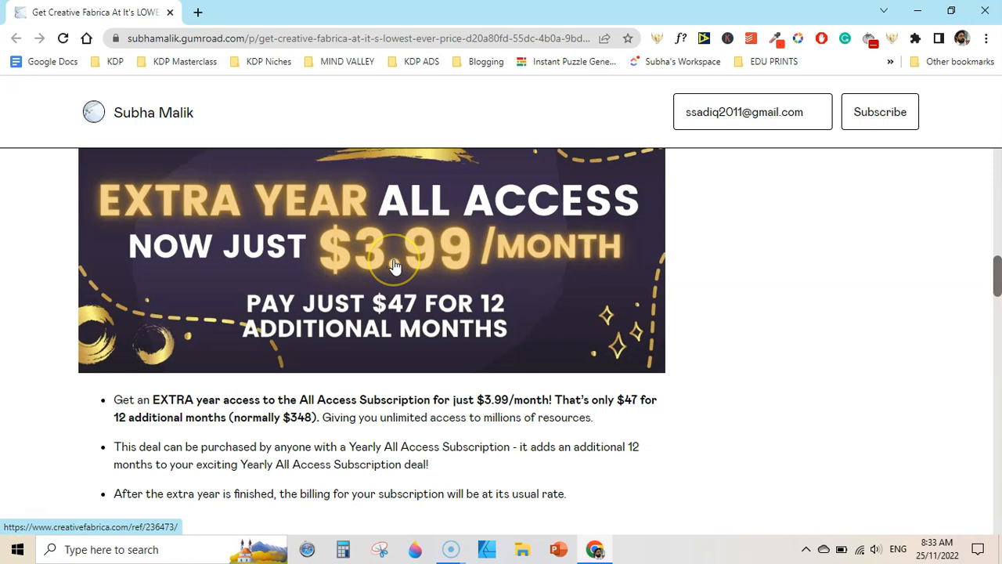
mouse_move(994, 274)
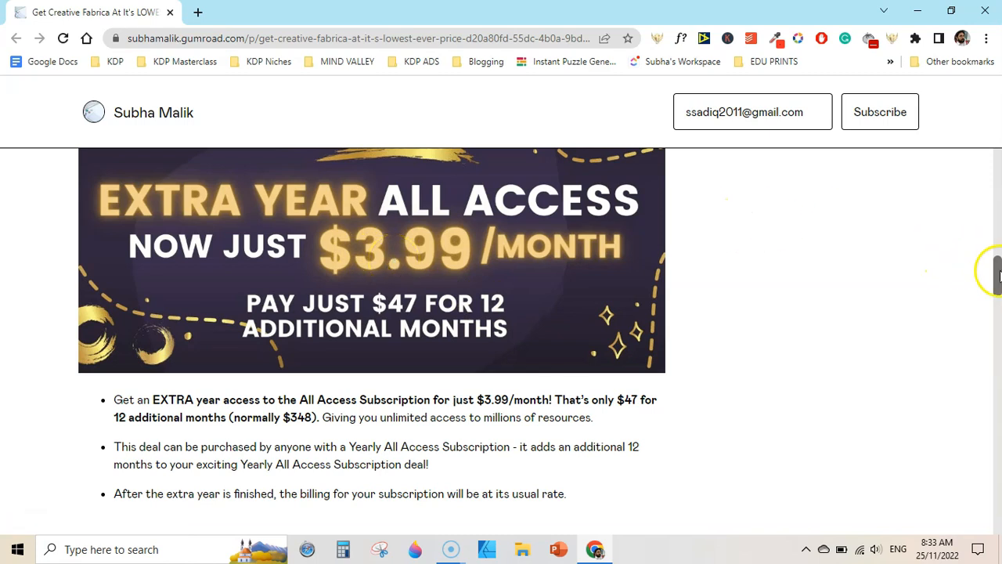
scroll(down, 3)
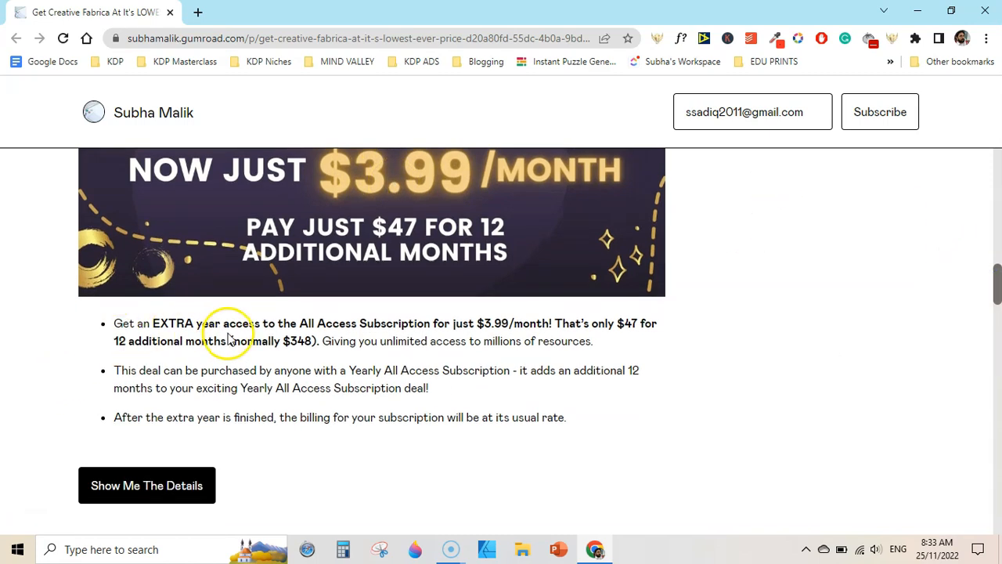
mouse_move(489, 310)
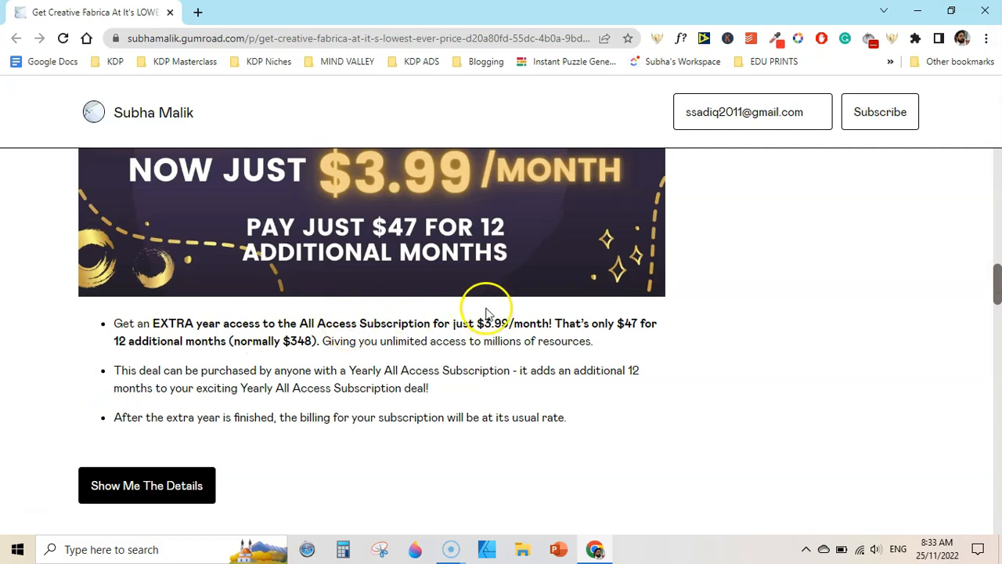
mouse_move(525, 338)
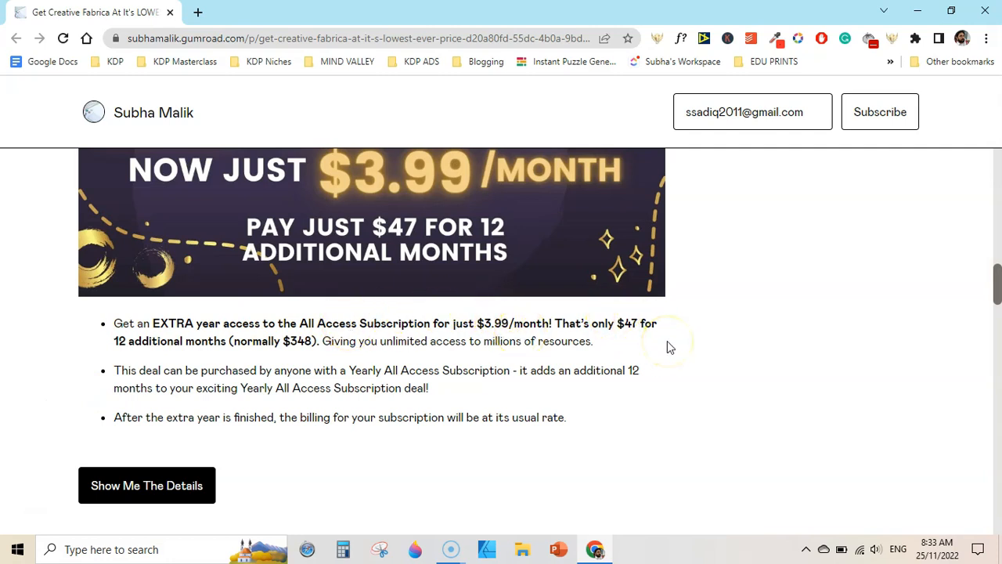
click(309, 343)
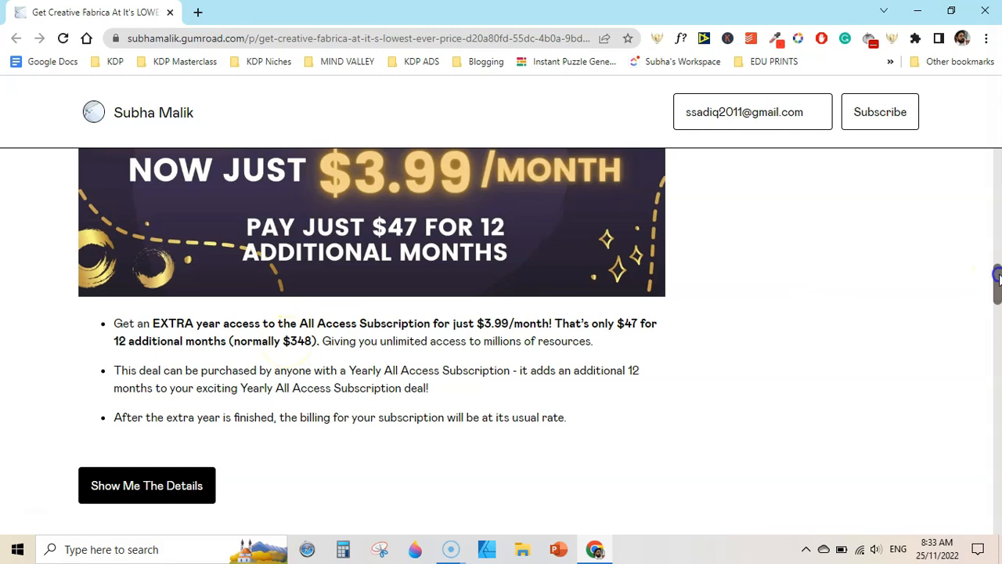
scroll(down, 3)
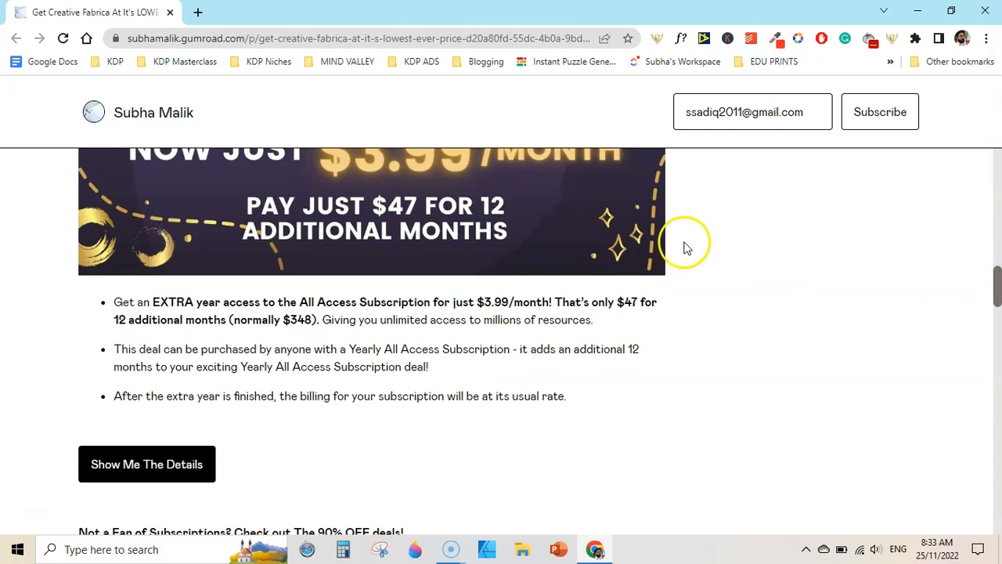
mouse_move(501, 250)
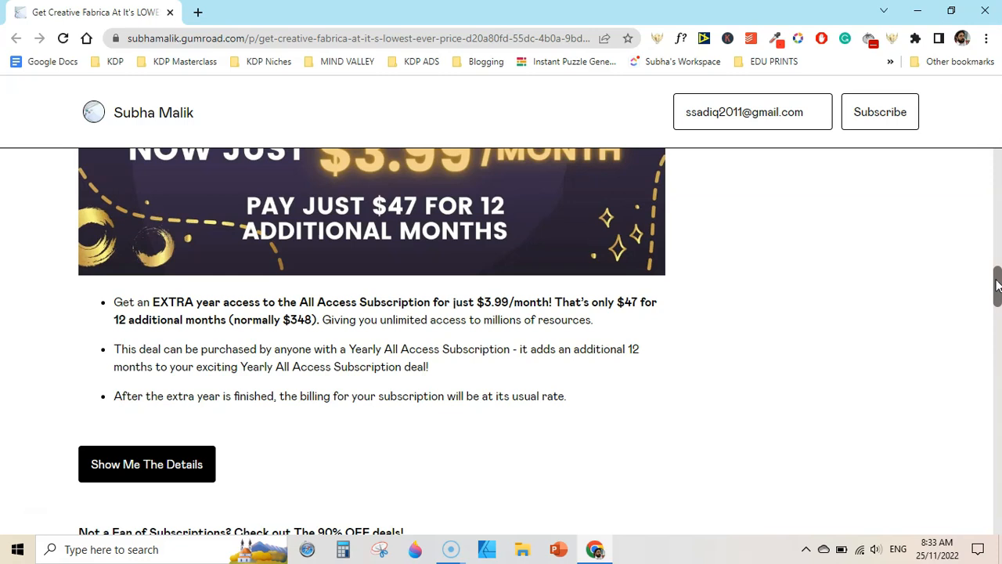
Scroll to the 90% OFF fonts-and-graphics deal with its Mega Black Friday Sale link
scroll(down, 3)
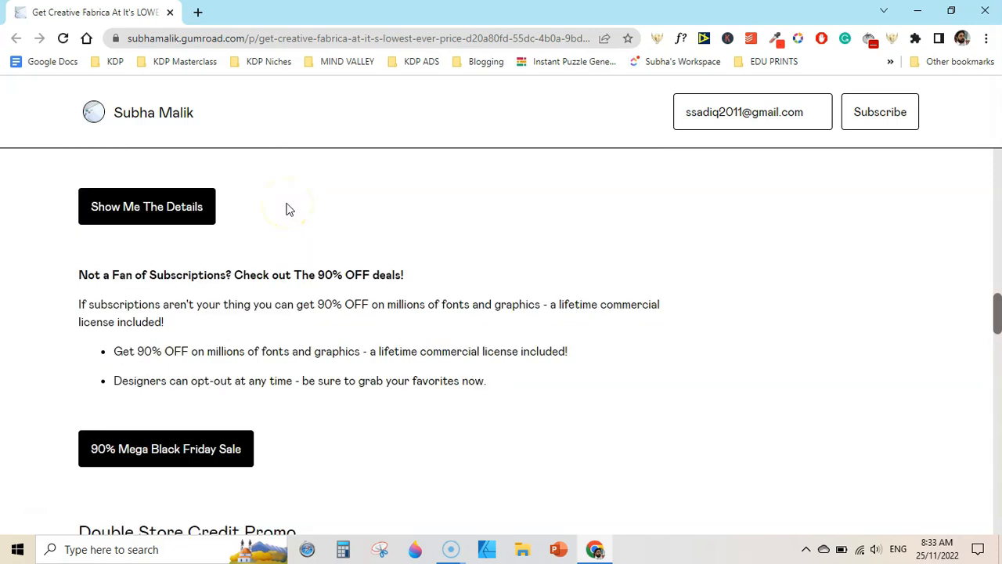
mouse_move(300, 247)
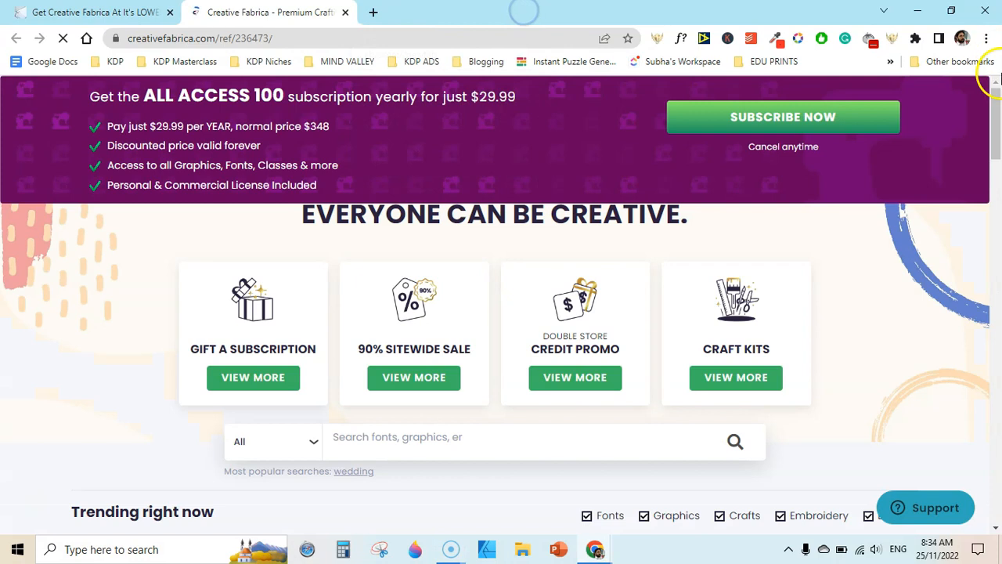
On Creative Fabrica, scroll and open VIEW MORE under 90% SITEWIDE SALE
scroll(down, 3)
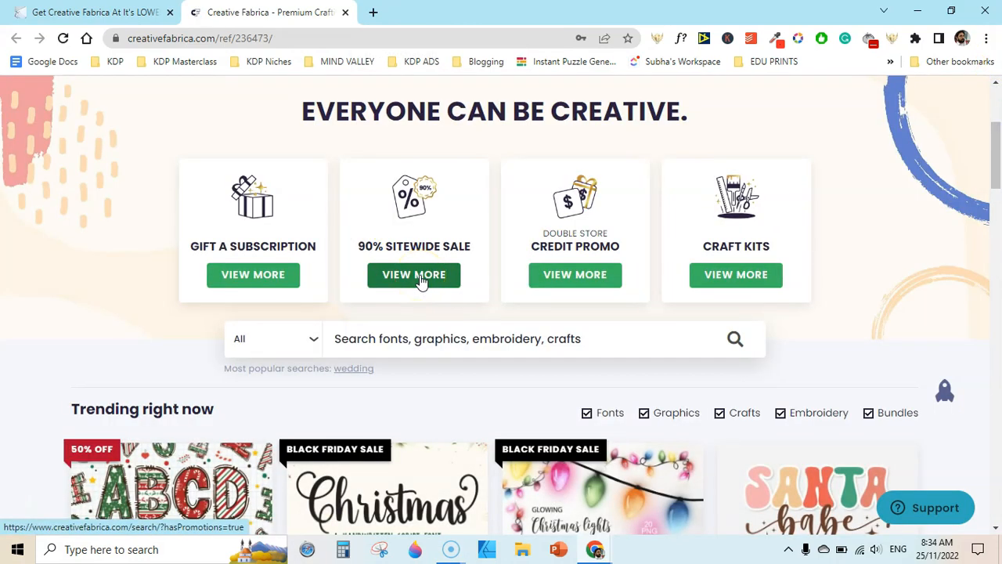
click(413, 274)
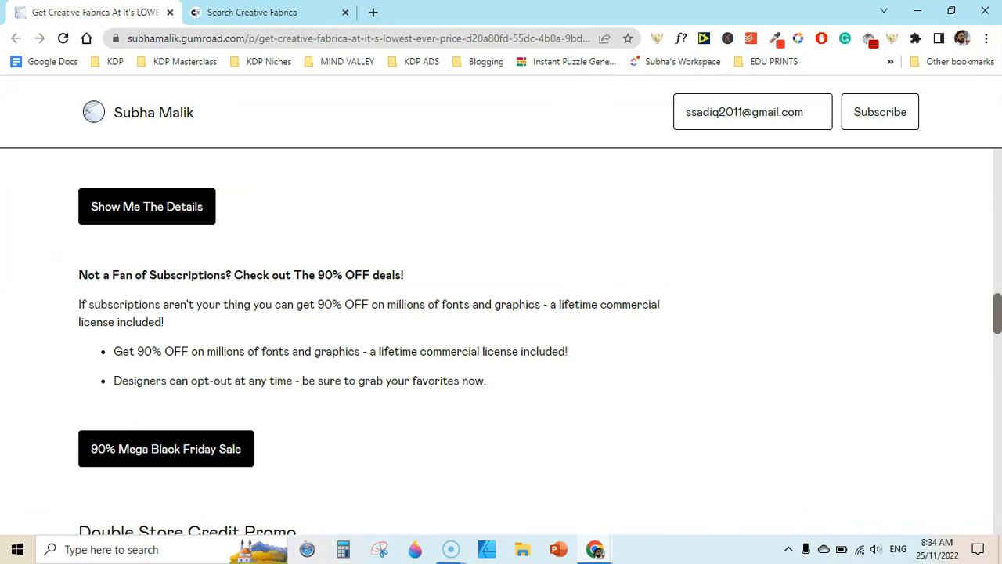
Scroll past the Double Store Credit Promo to the license links and affiliate disclosure
scroll(down, 3)
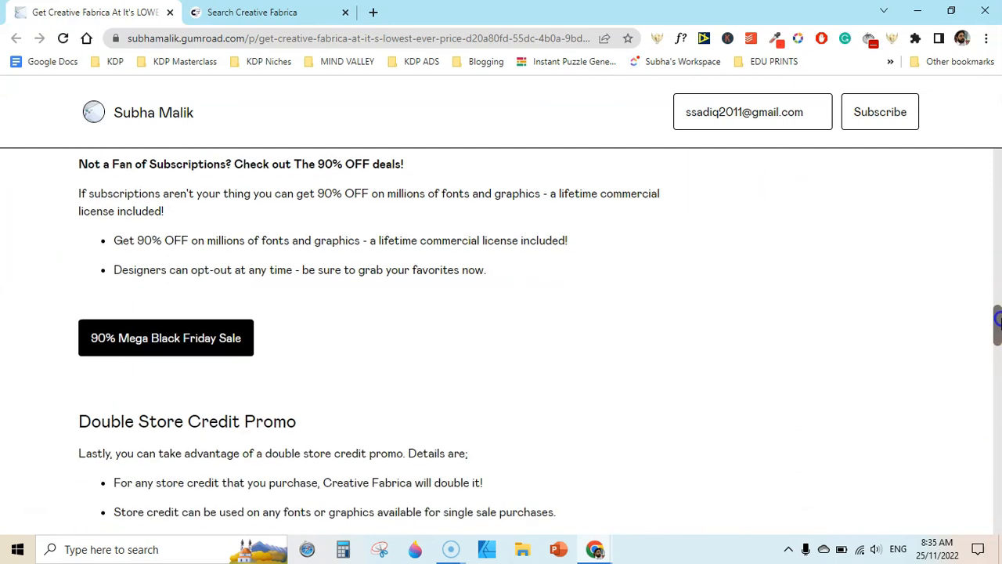
scroll(down, 3)
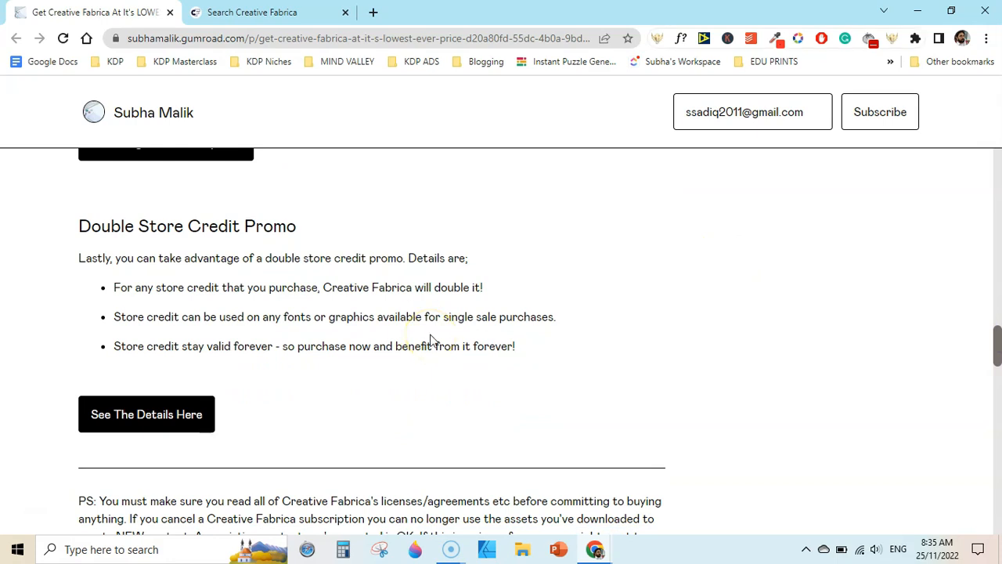
mouse_move(481, 323)
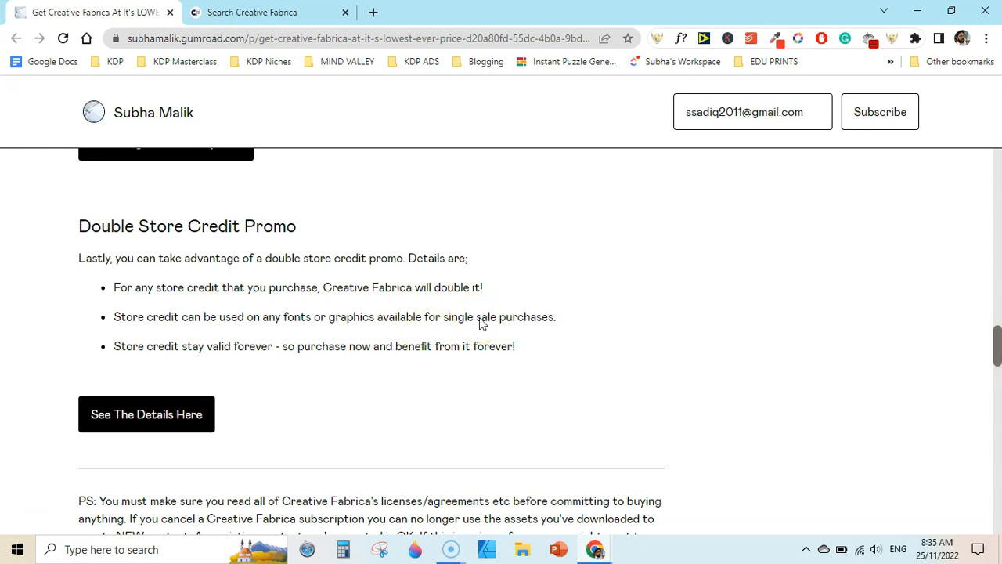
mouse_move(995, 368)
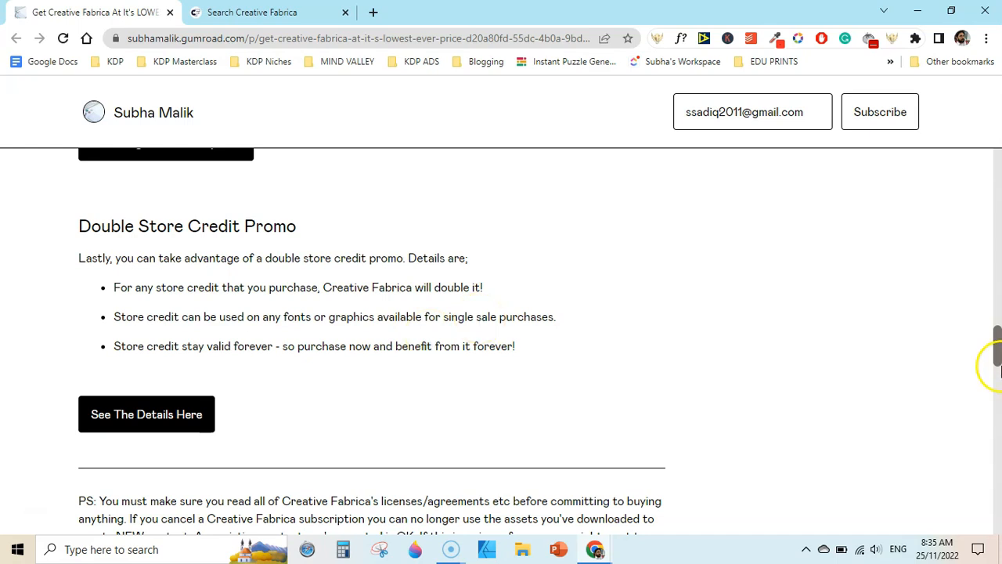
scroll(down, 3)
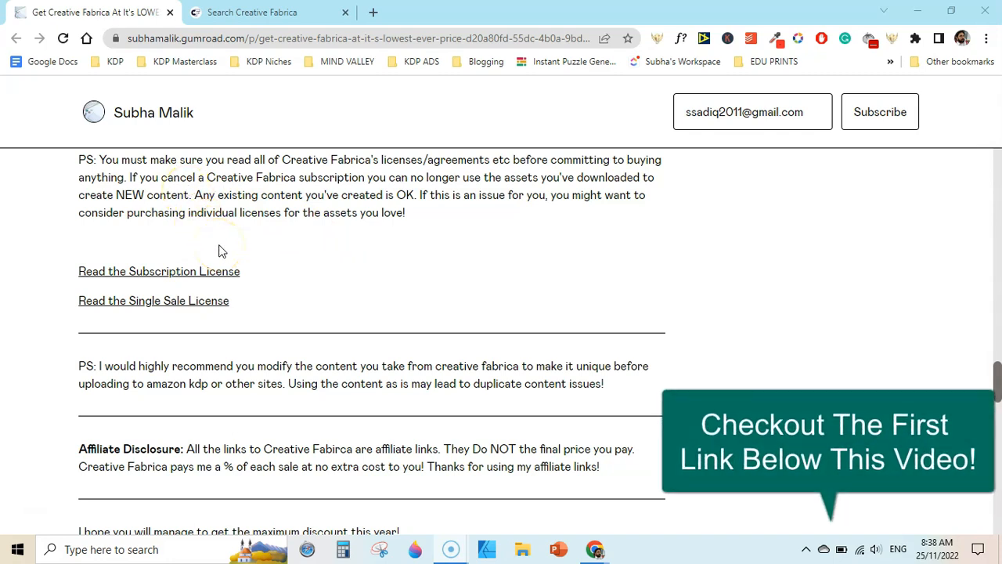
mouse_move(197, 279)
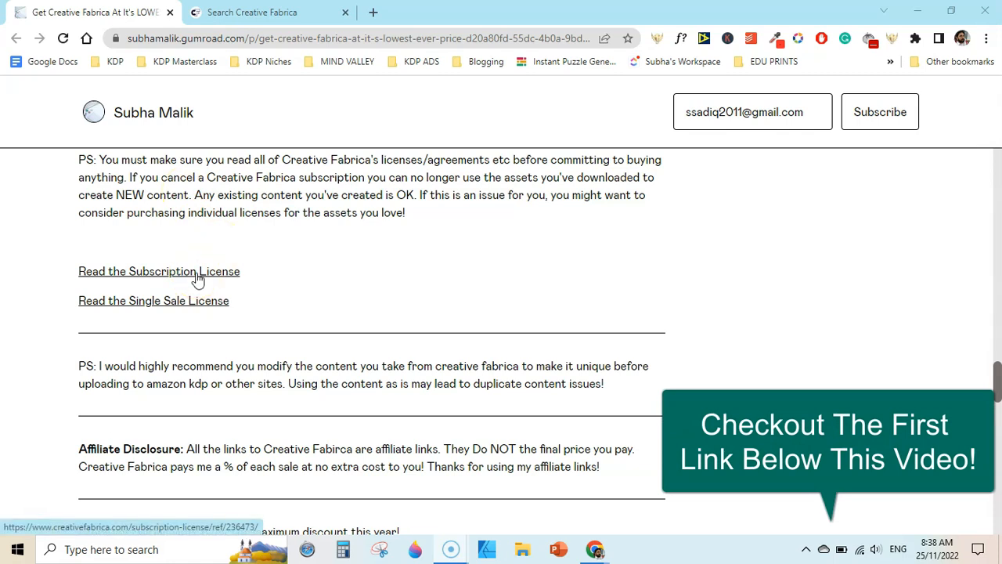
mouse_move(184, 312)
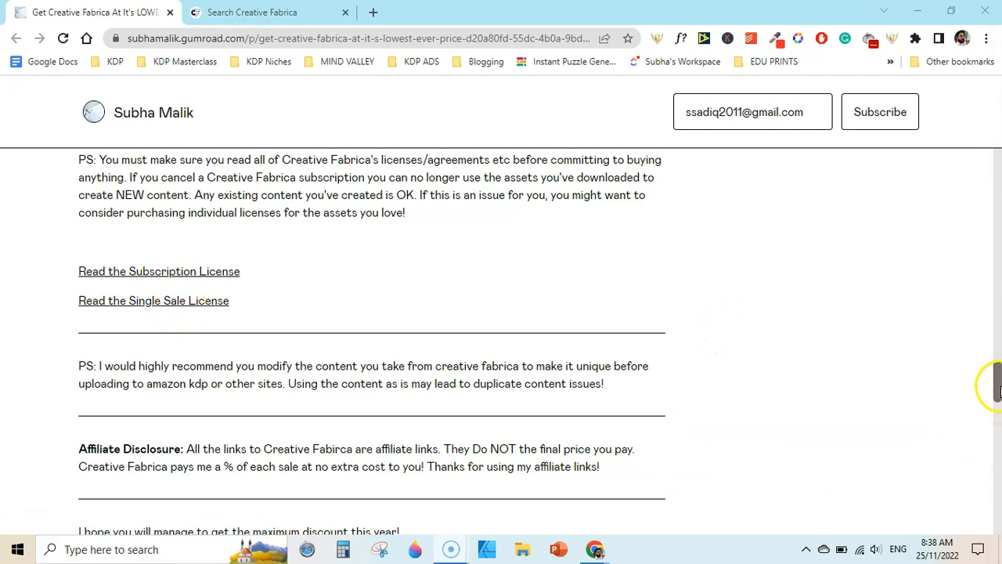
Scroll to the post's sign-off and footer, then back up to the LOWEST EVER PRICE title
scroll(down, 3)
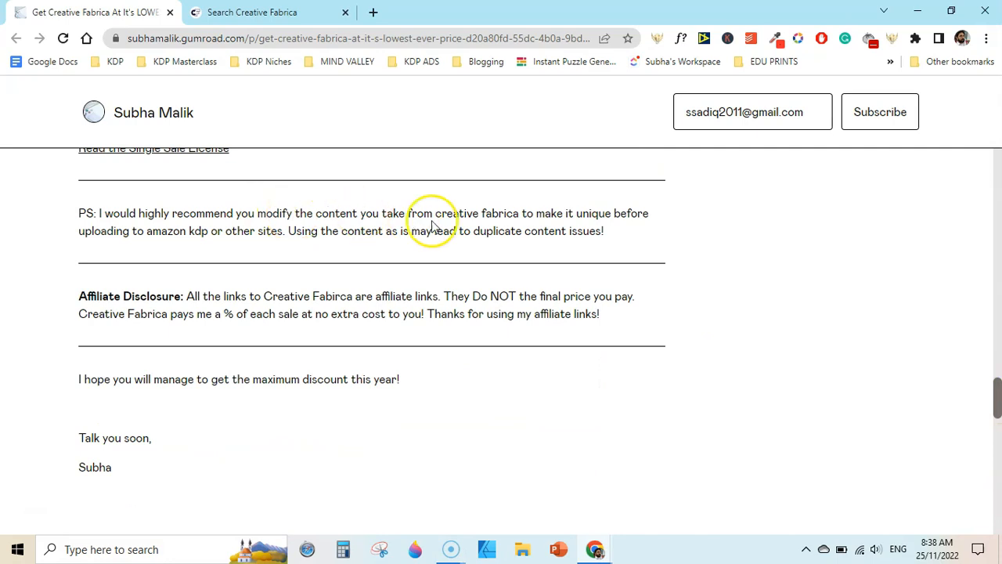
mouse_move(538, 224)
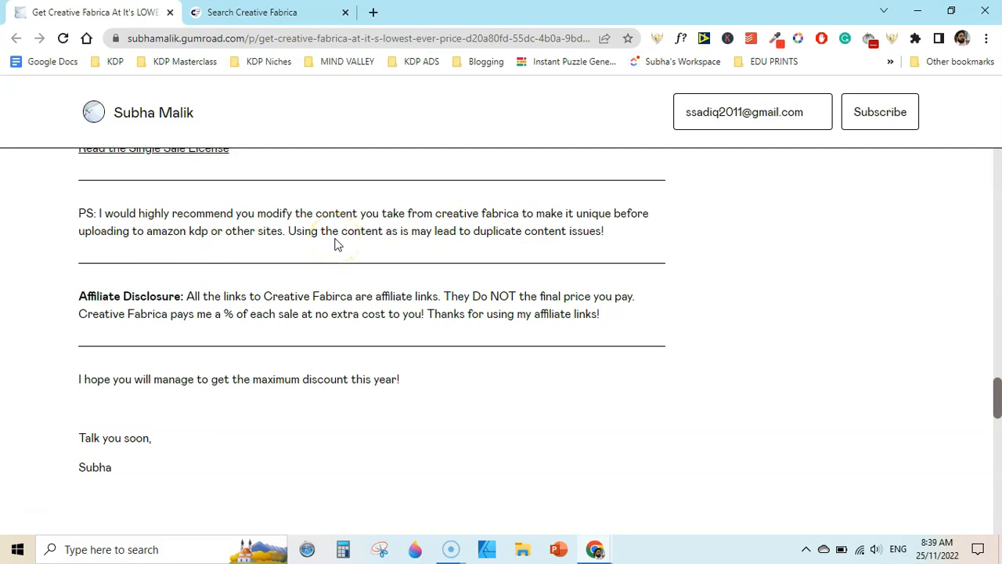
mouse_move(354, 240)
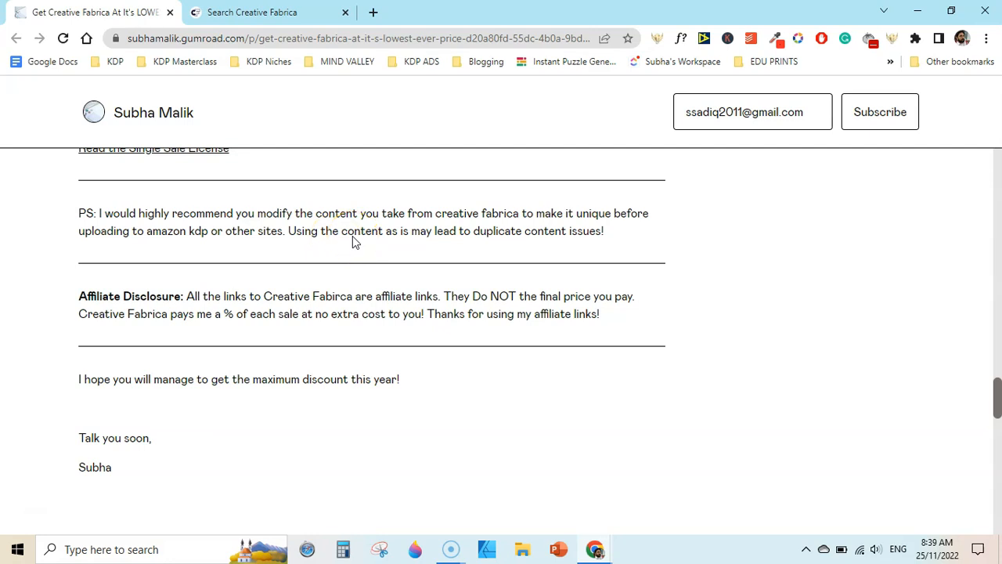
scroll(down, 3)
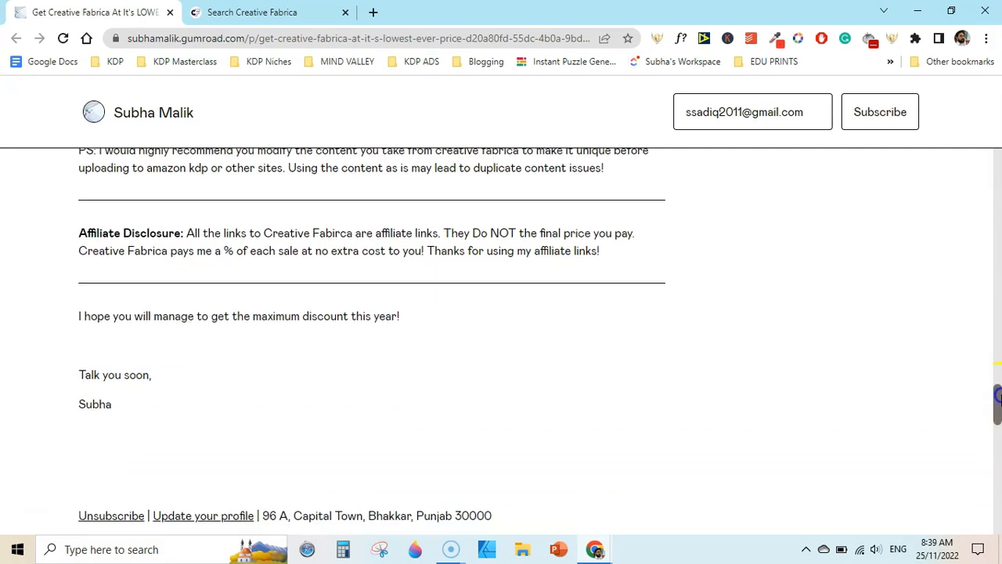
scroll(down, 3)
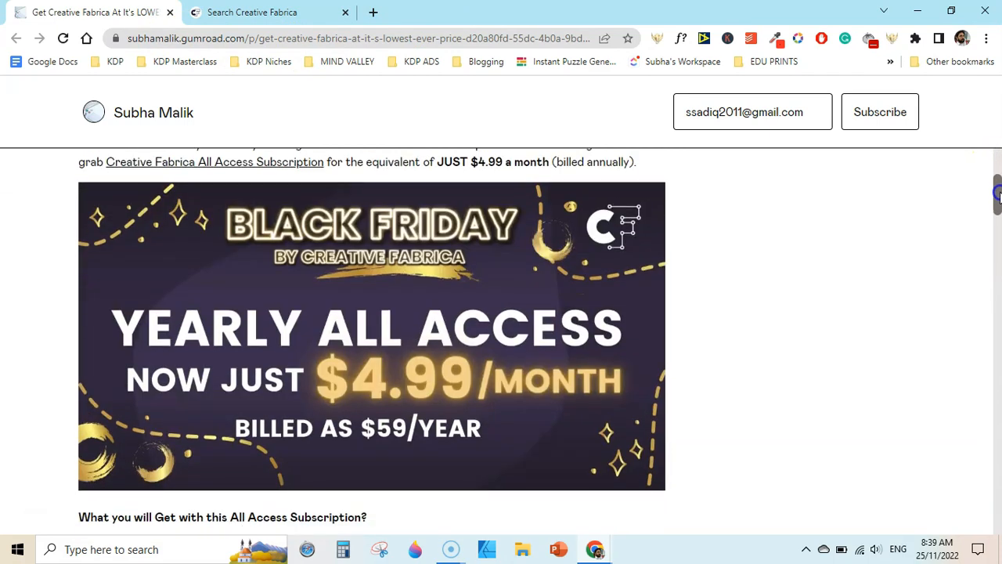
scroll(up, 3)
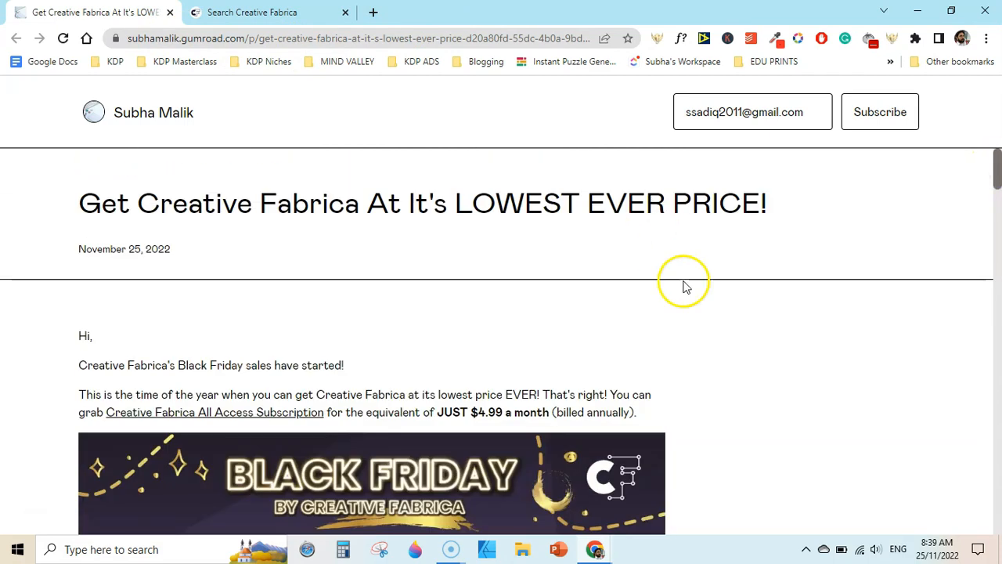
mouse_move(24, 478)
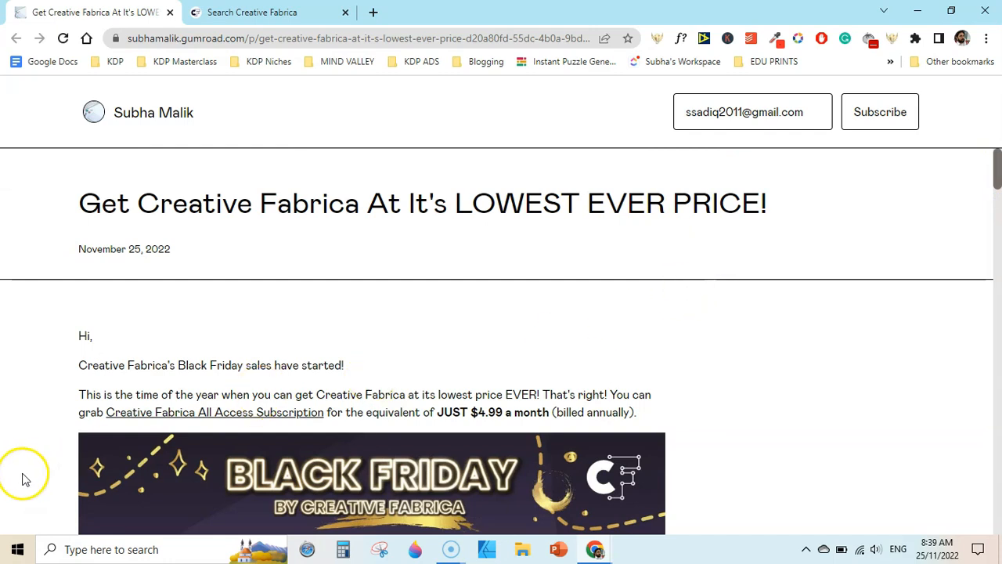